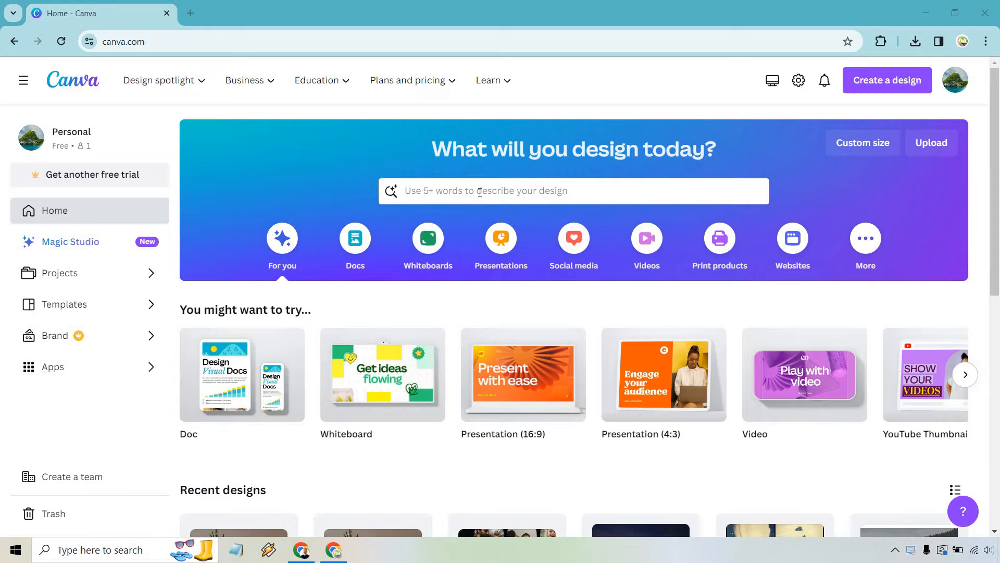
# Search Canva's home page for 'slideshow' and choose the 'slideshow photo' suggestion
pyautogui.write('slideshow')
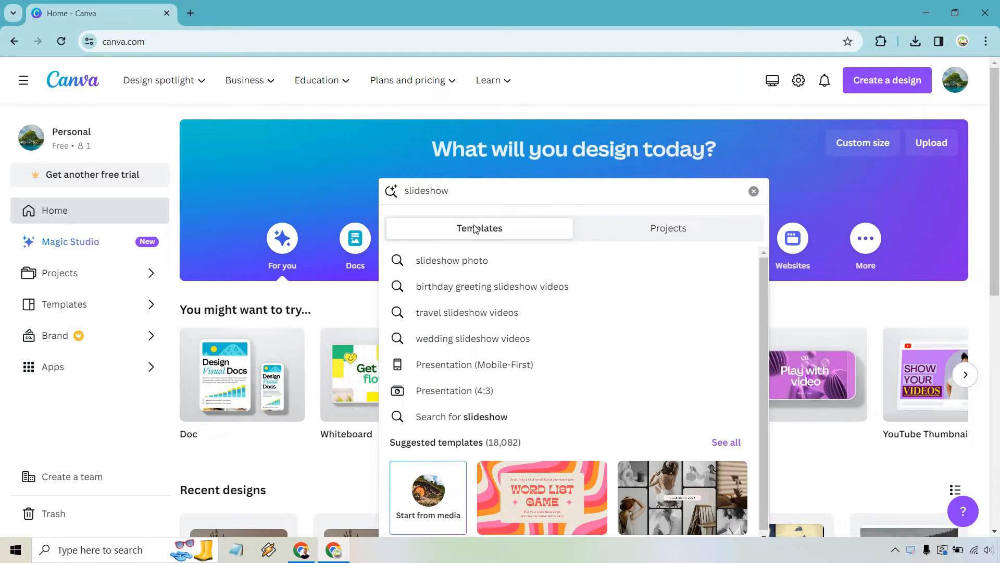
pyautogui.click(451, 261)
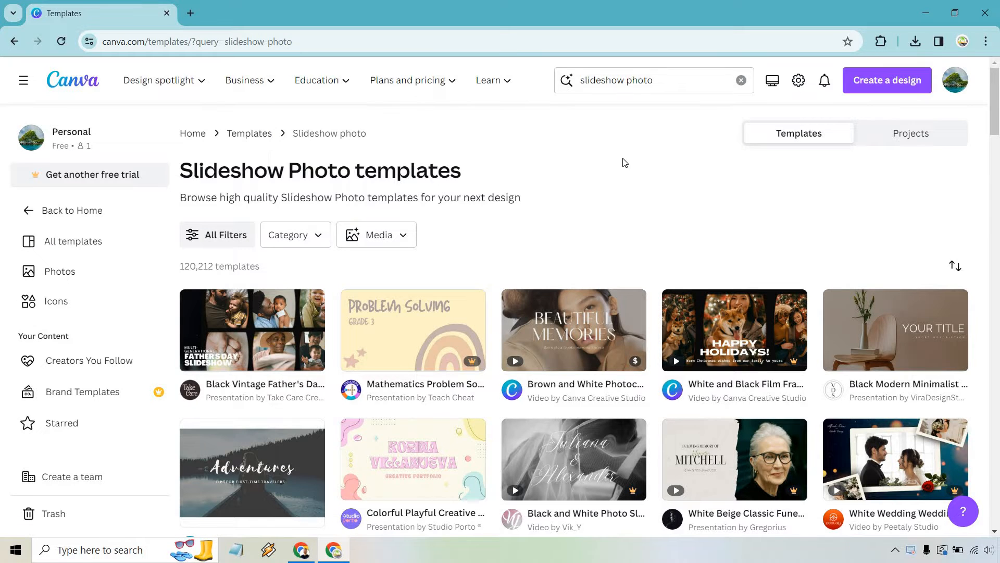
# Scroll through the Slideshow Photo template results
pyautogui.scroll(-3)
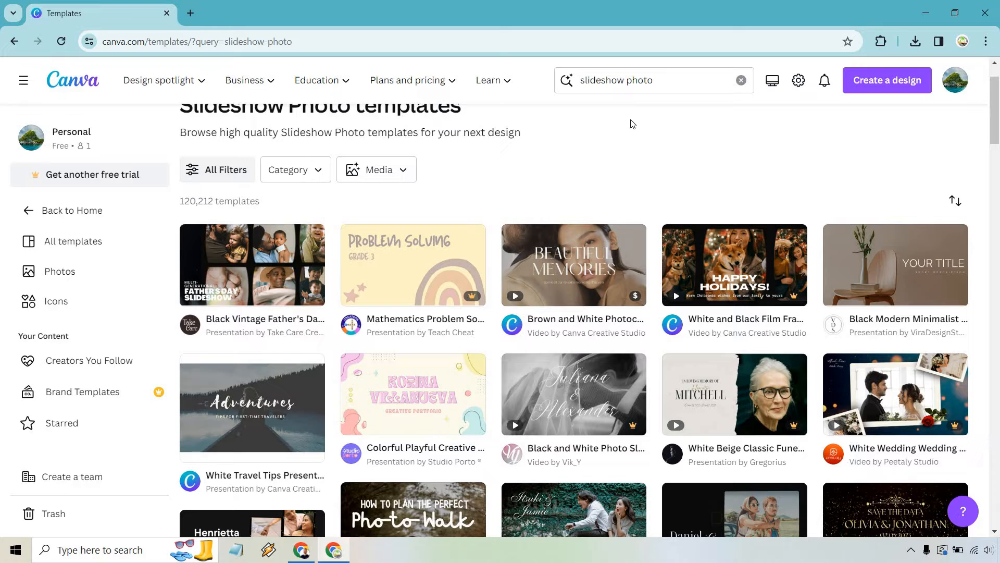
pyautogui.moveTo(829, 160)
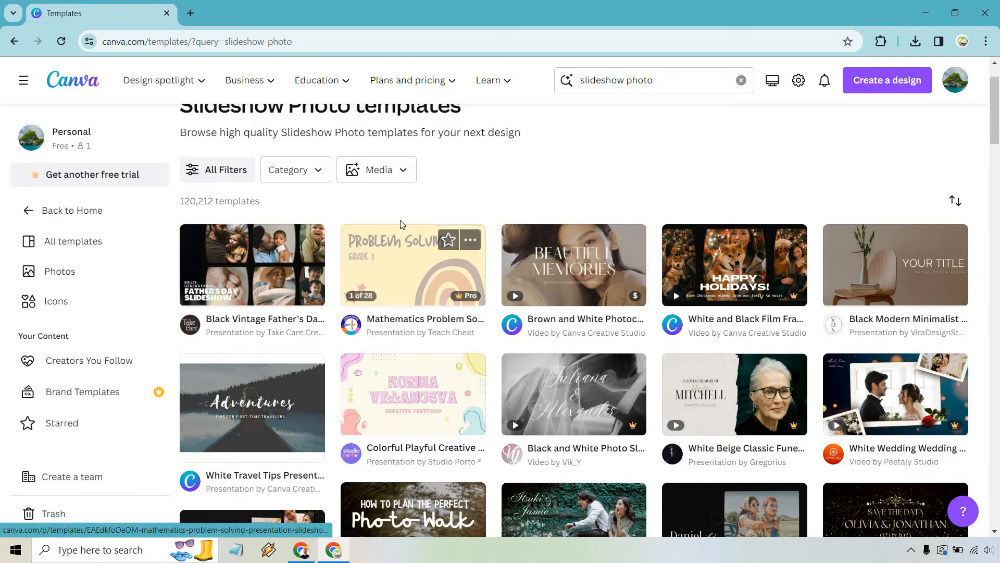
pyautogui.moveTo(265, 408)
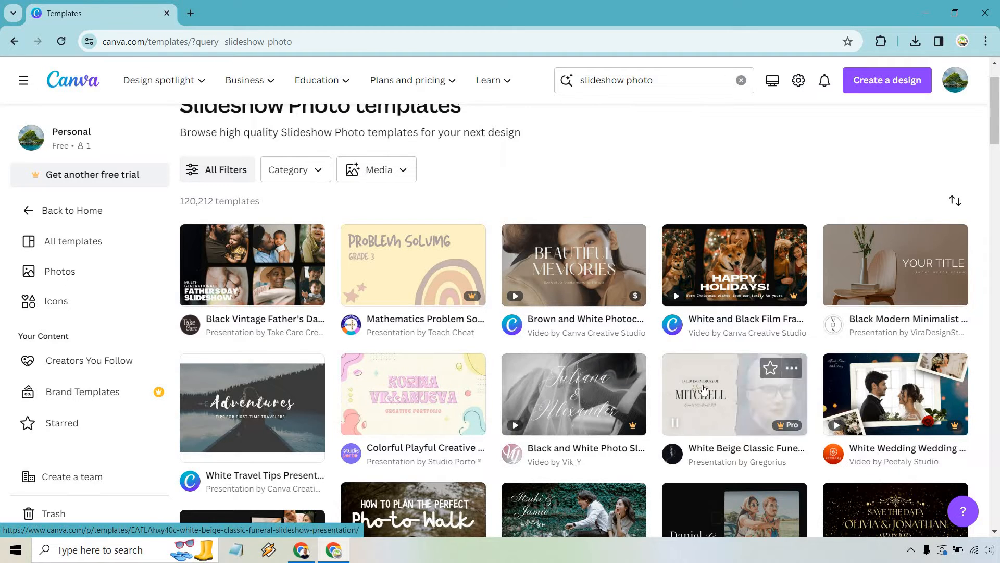
pyautogui.scroll(-3)
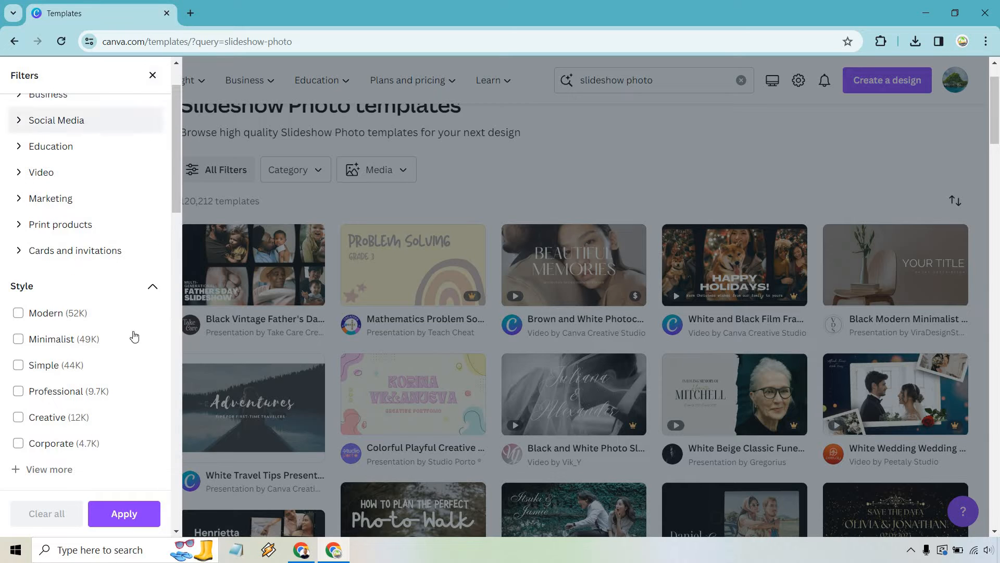
# Close the Filters panel to return to the unfiltered Slideshow Photo results
pyautogui.click(17, 365)
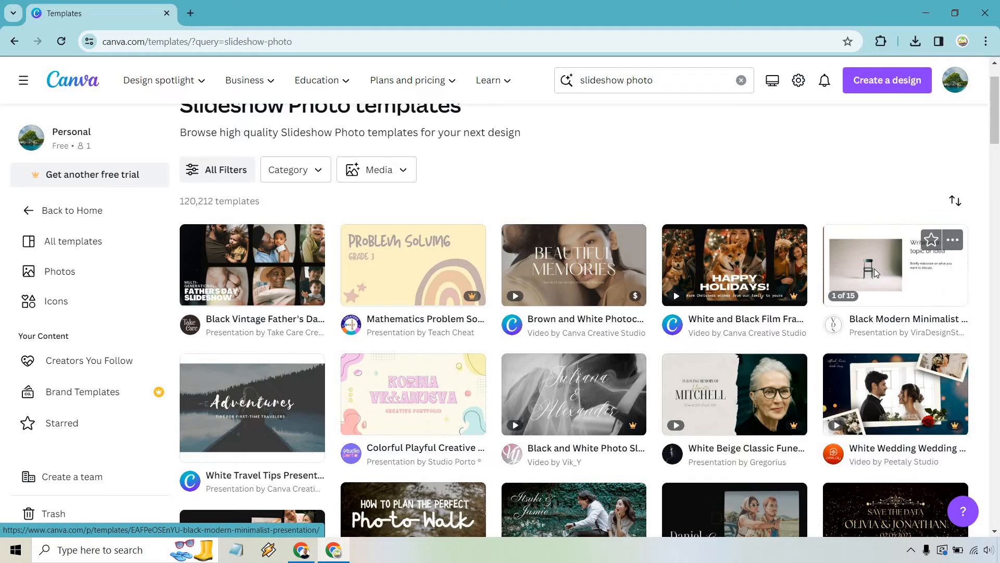
# Preview the Black Modern Minimalist Presentation template and customize it into a new design
pyautogui.click(894, 265)
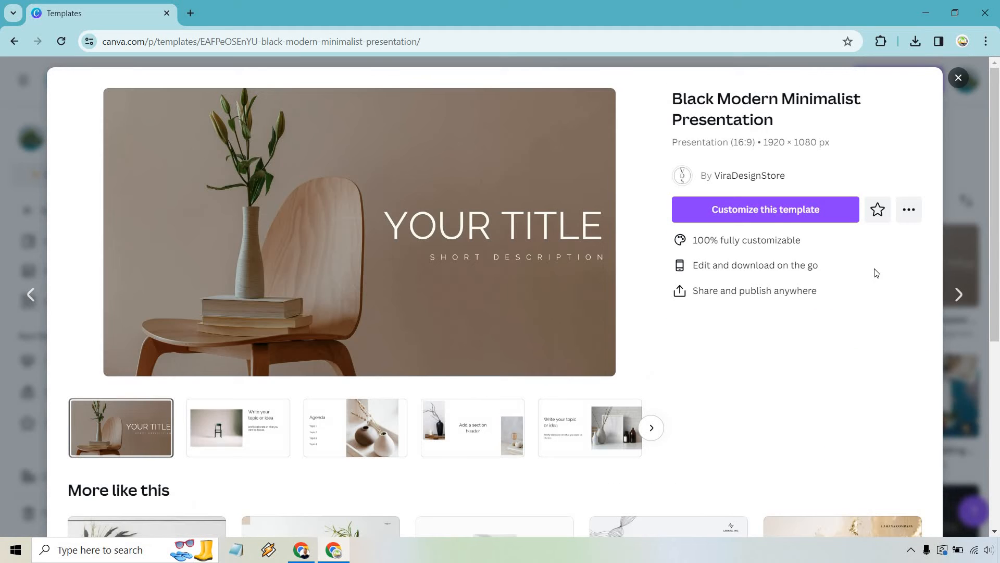
pyautogui.click(765, 209)
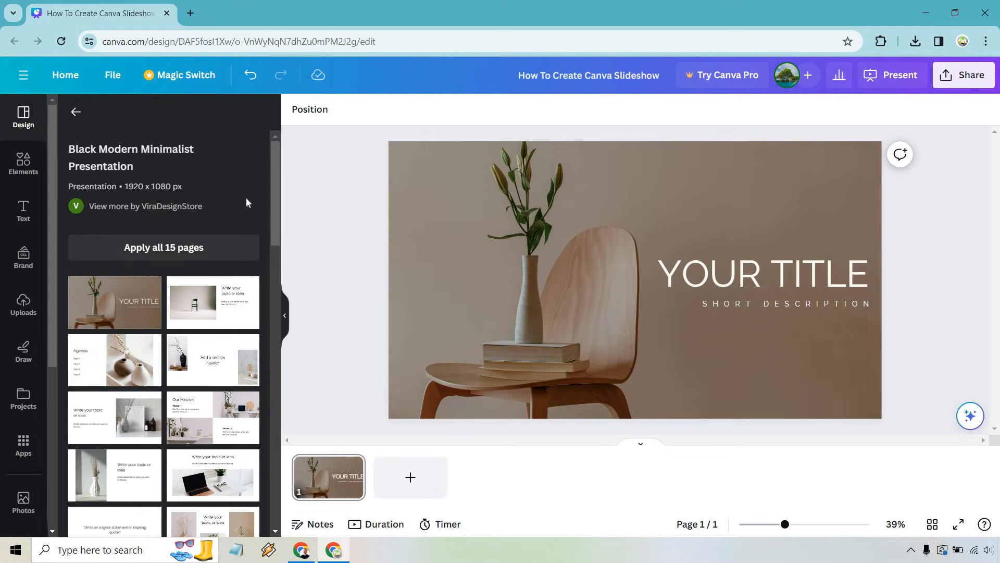
pyautogui.moveTo(239, 216)
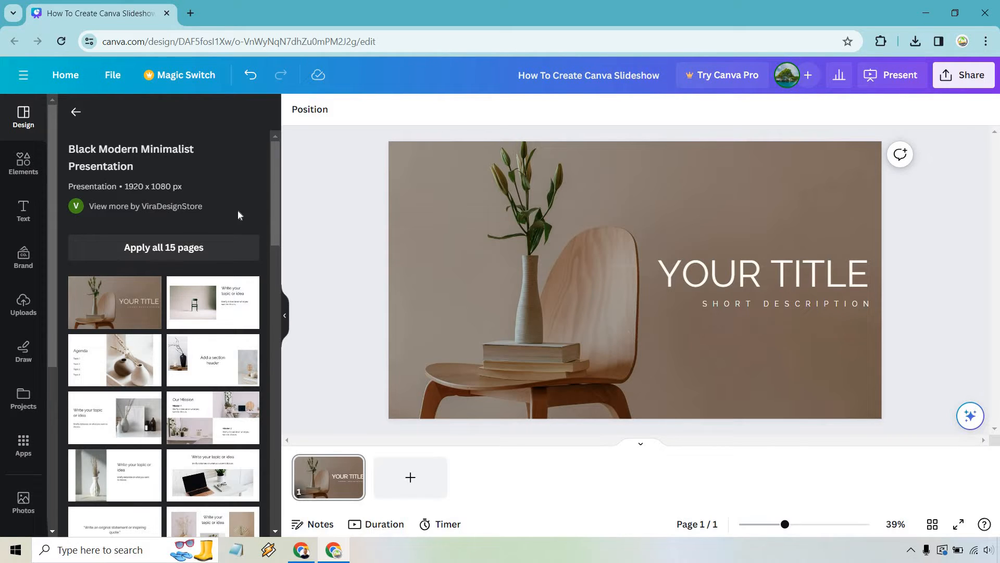
pyautogui.moveTo(236, 207)
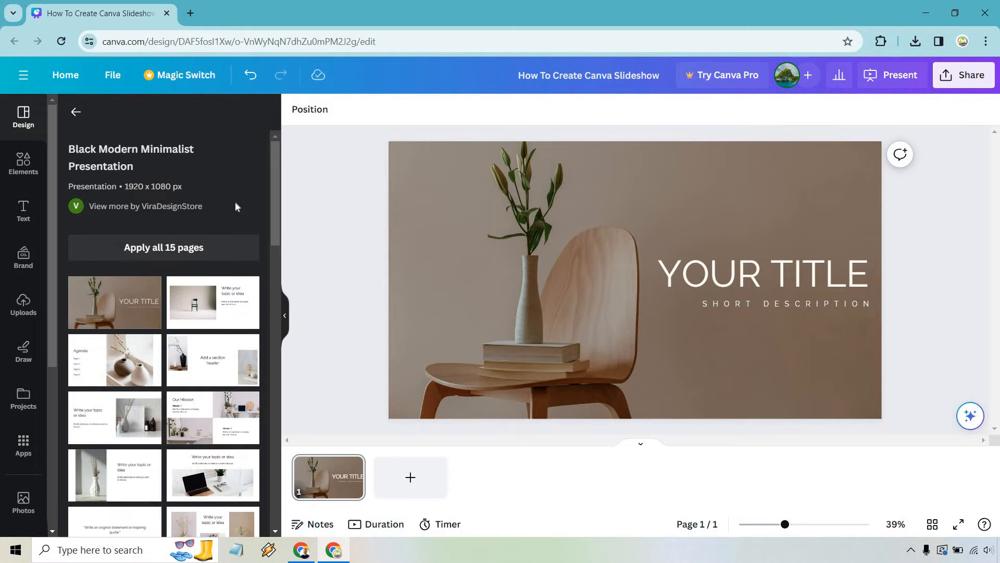
pyautogui.moveTo(207, 250)
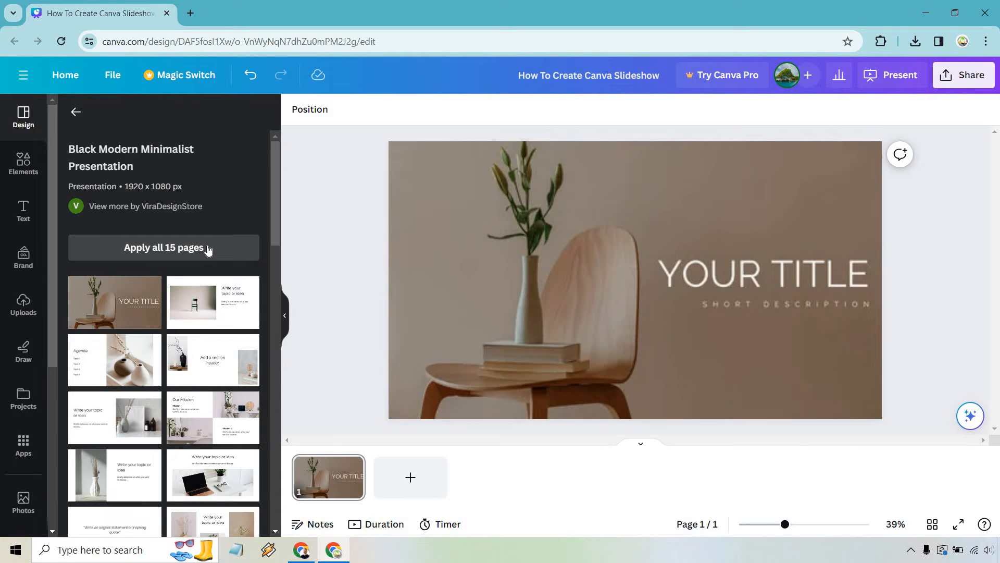
# Apply all 15 template pages and go to page 2
pyautogui.click(163, 247)
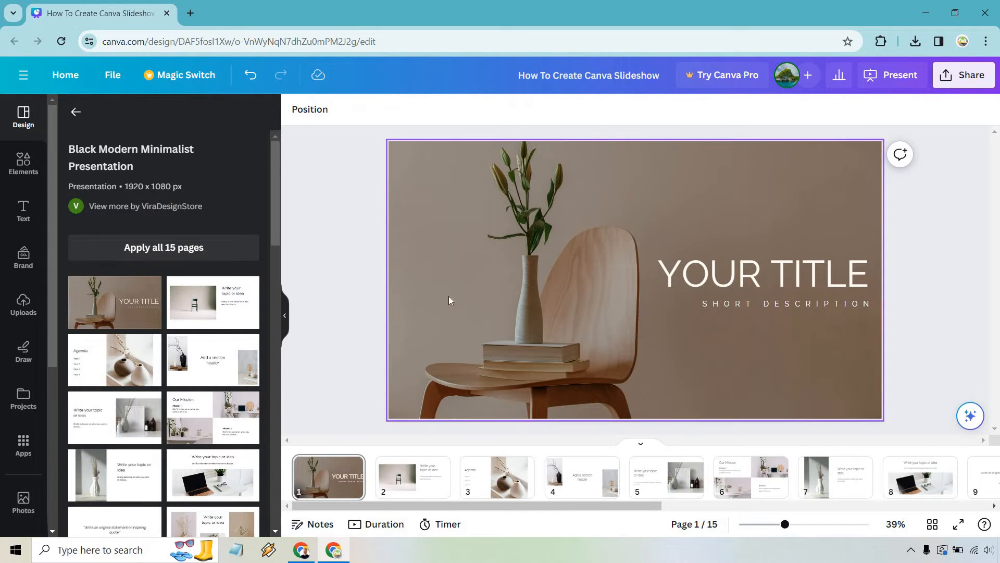
pyautogui.click(412, 476)
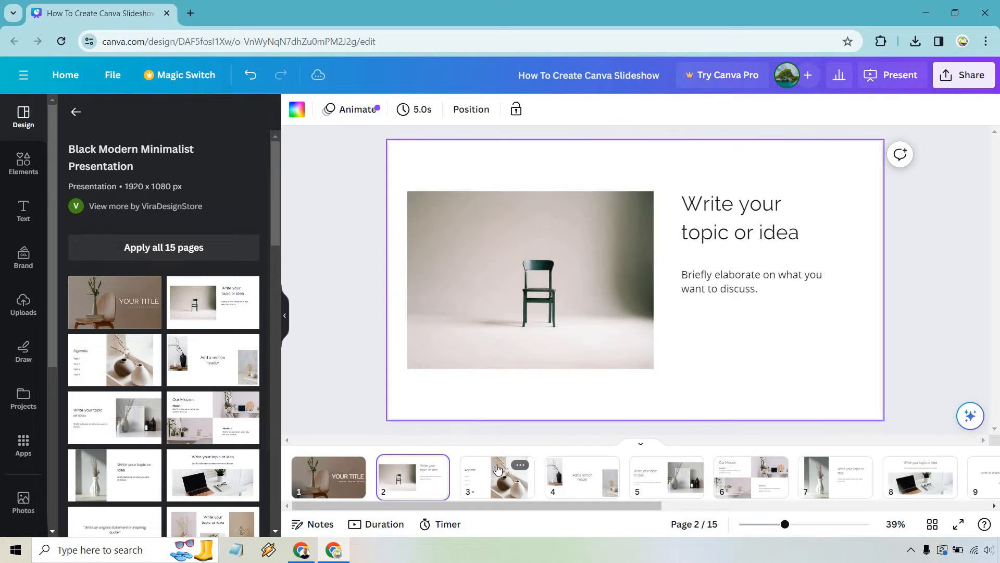
pyautogui.moveTo(329, 476)
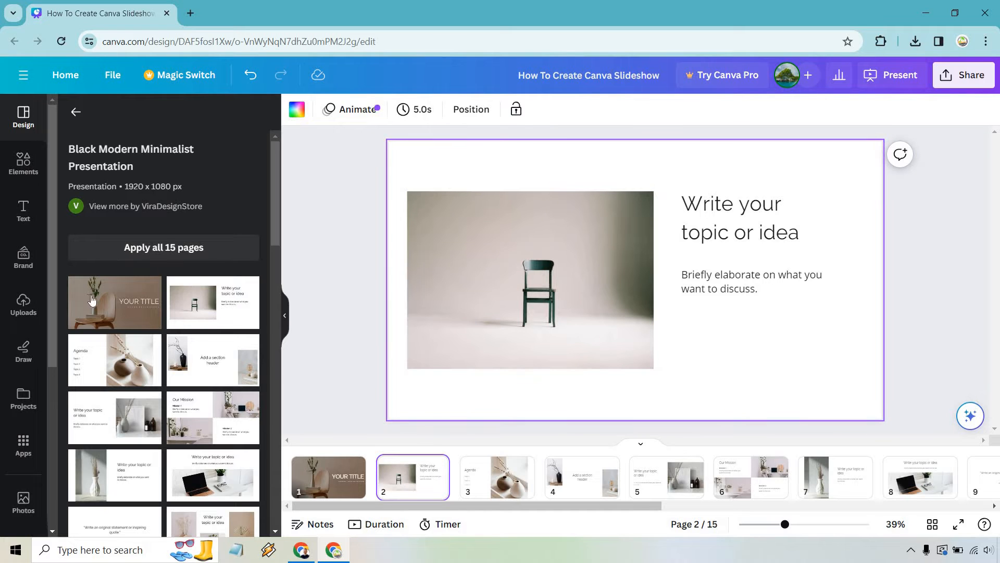
# Put the uploaded hobbit-house photo on slide 2 and title it 'New Zealand'
pyautogui.click(23, 305)
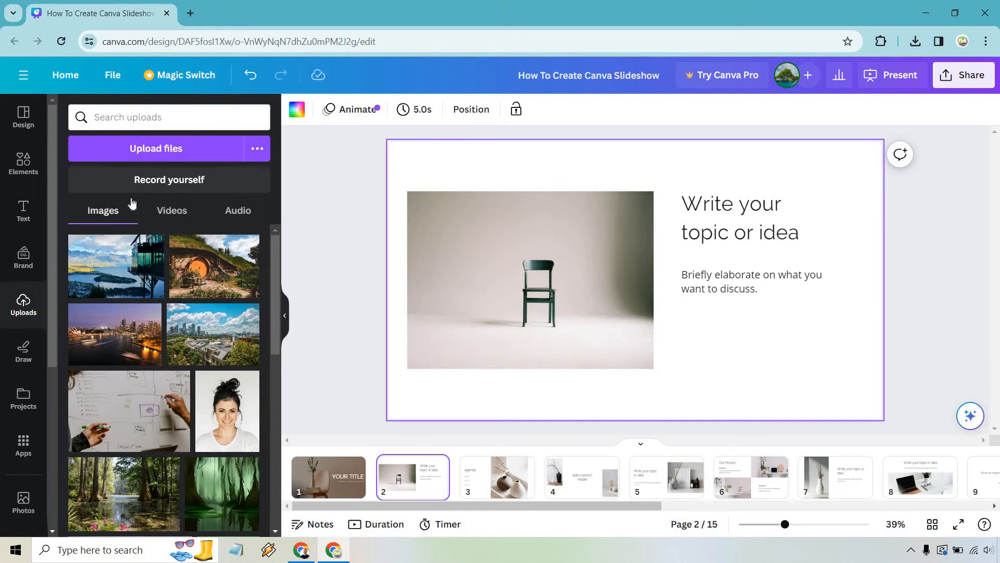
pyautogui.moveTo(206, 247)
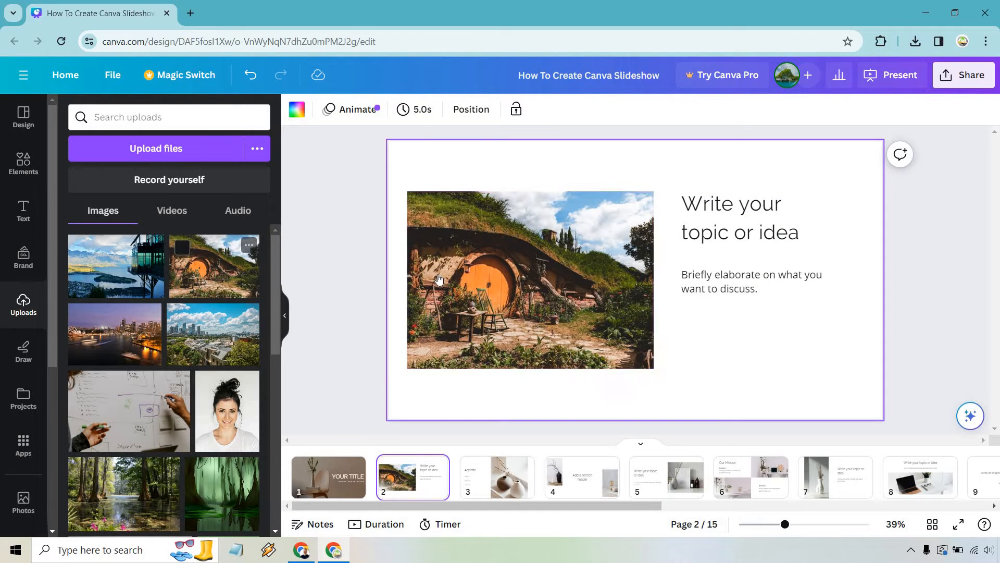
pyautogui.click(740, 216)
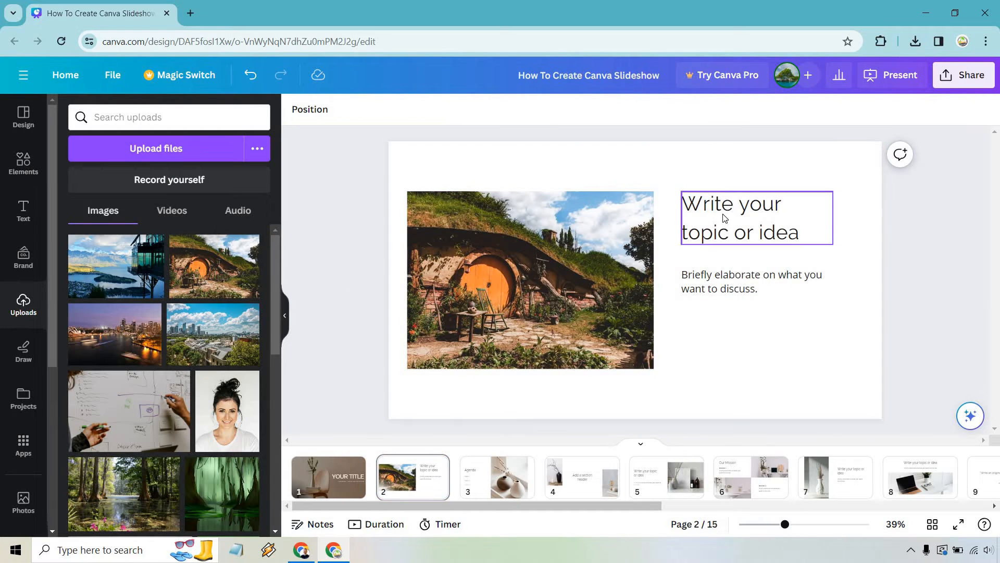
pyautogui.write('New')
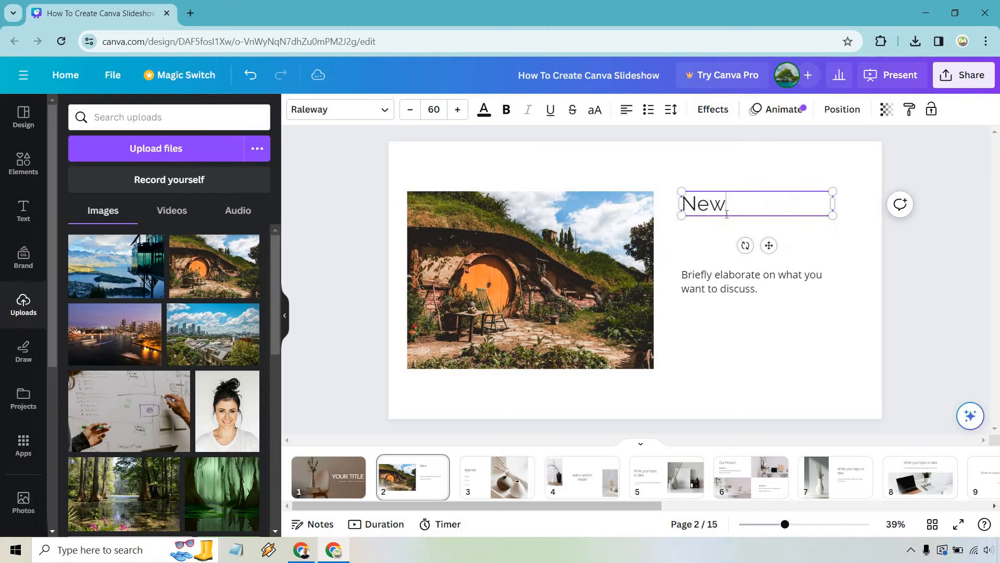
pyautogui.write('Zealand')
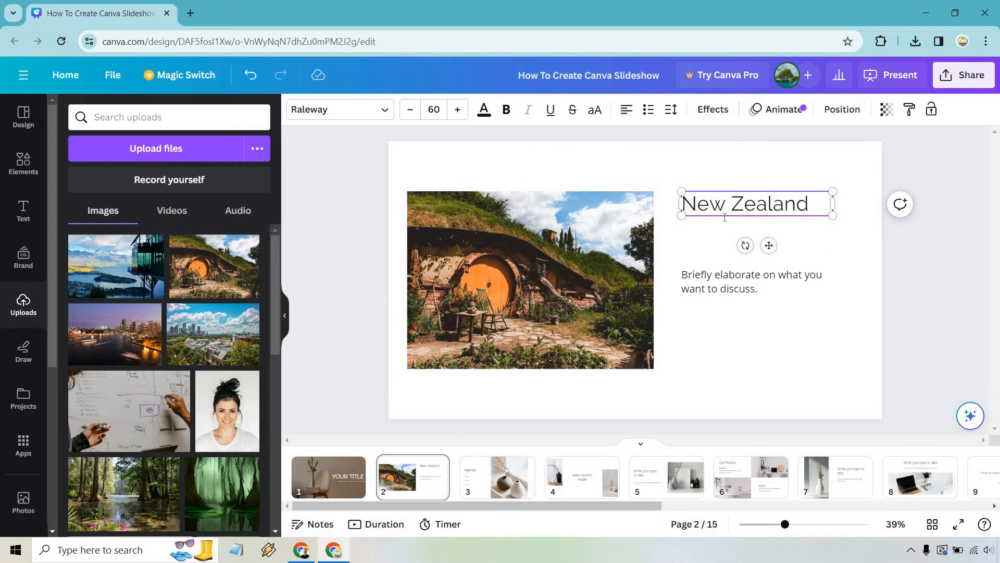
# Change the slide 2 caption to 'It was fantastic' and move to page 3
pyautogui.click(751, 282)
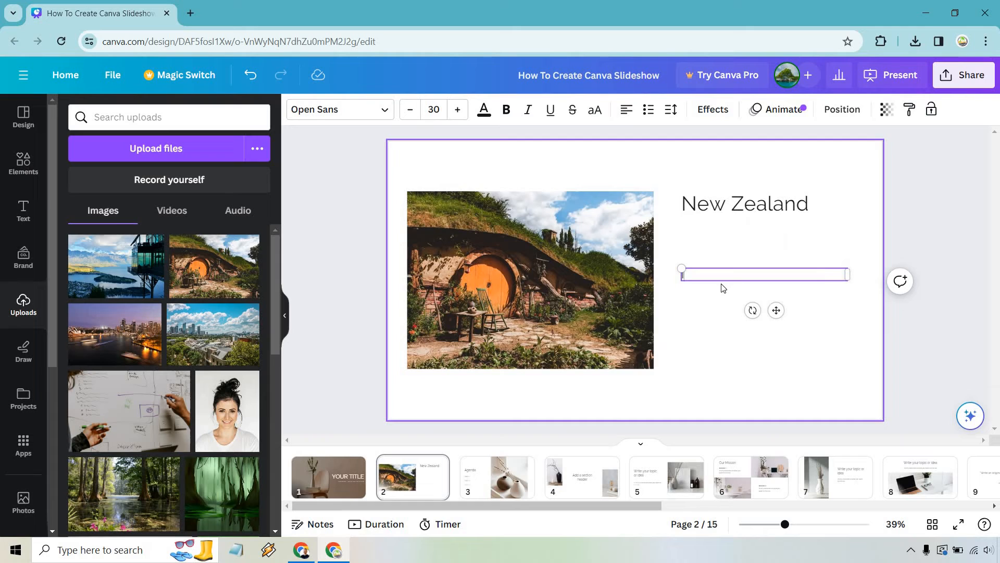
pyautogui.write('It was fantastic')
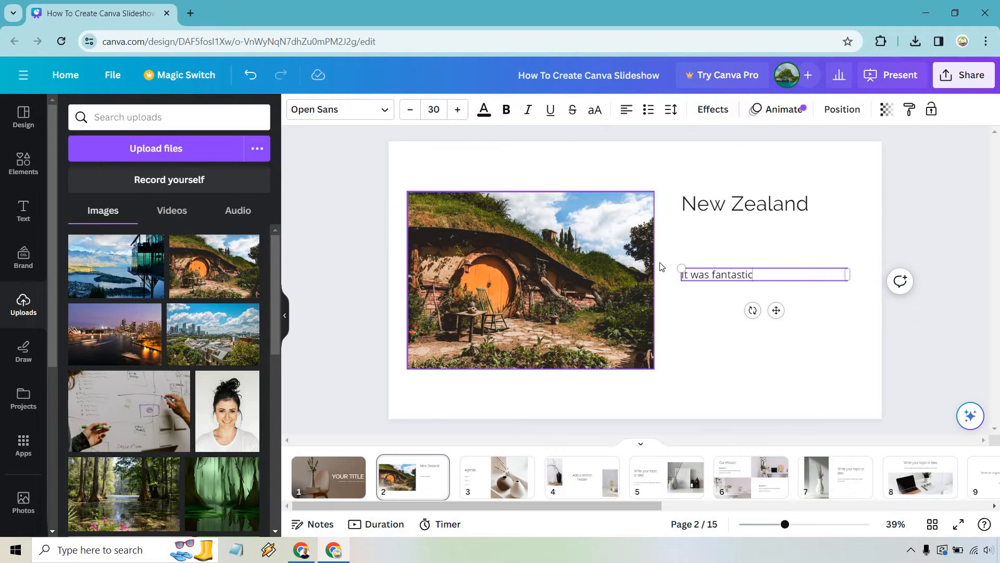
pyautogui.click(934, 219)
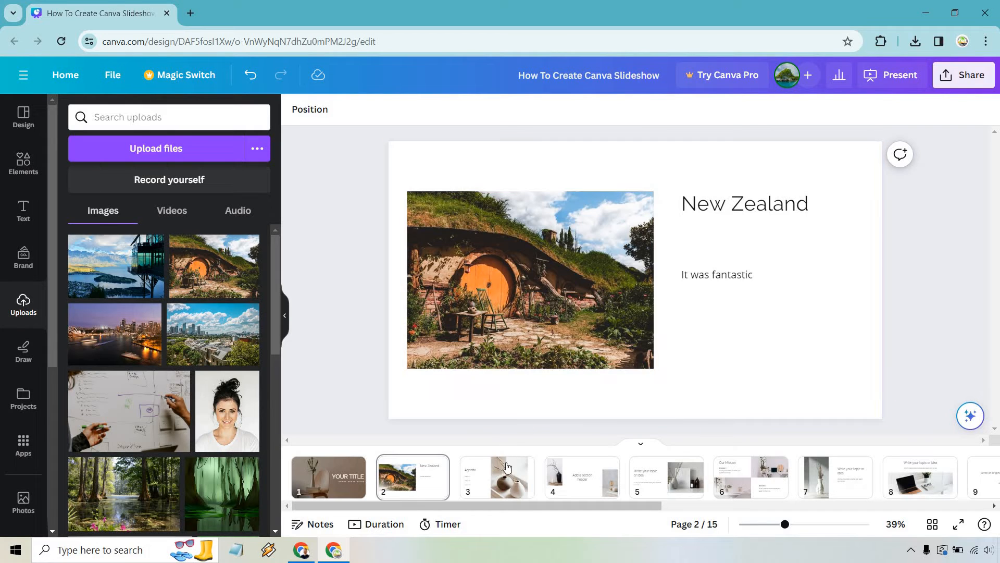
pyautogui.click(497, 477)
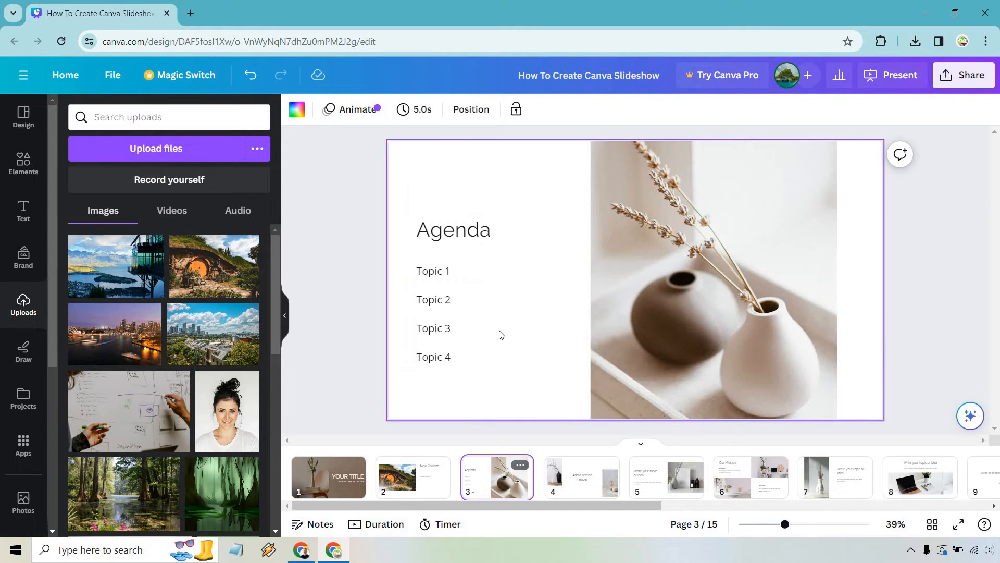
pyautogui.moveTo(188, 267)
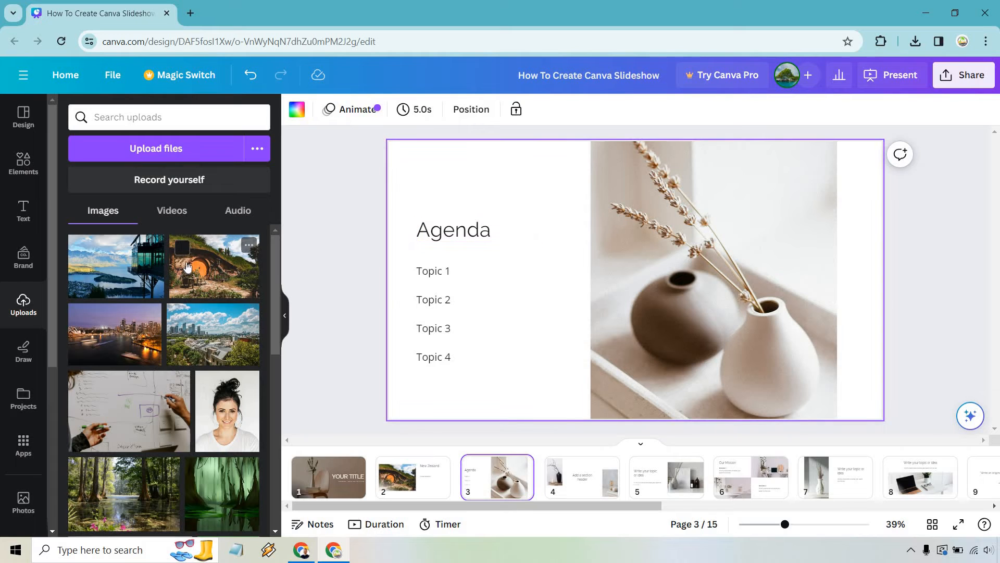
# Crop the slide 3 lake photo to show more lake and town, and retitle it 'New Zealand'
pyautogui.scroll(-3)
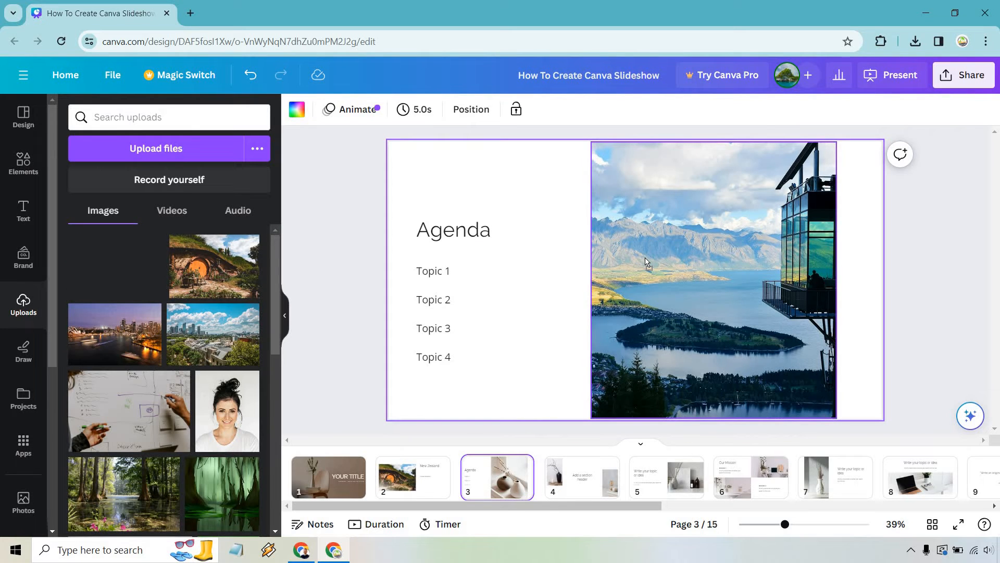
pyautogui.click(695, 268)
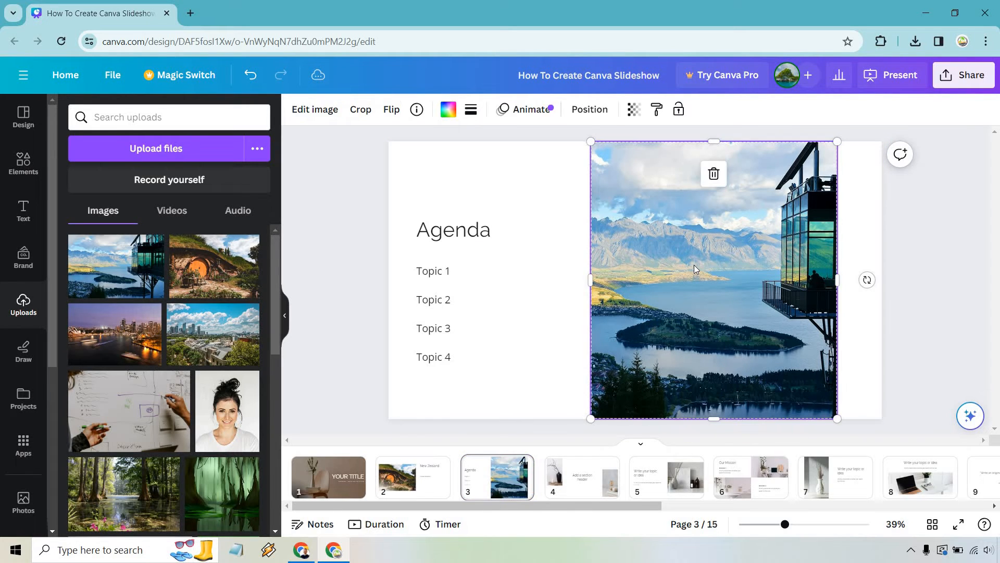
pyautogui.click(360, 109)
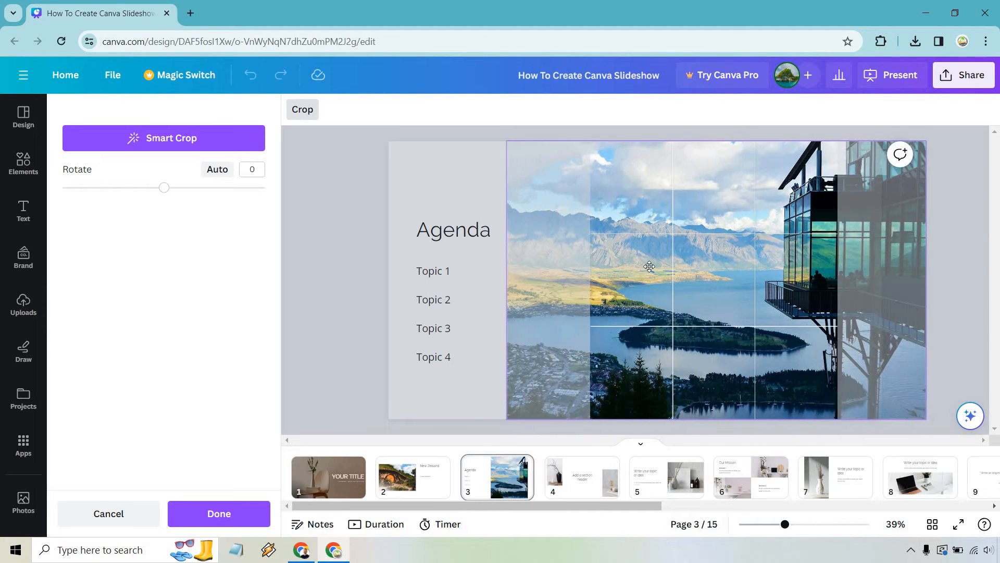
pyautogui.moveTo(648, 266); pyautogui.dragTo(621, 278)
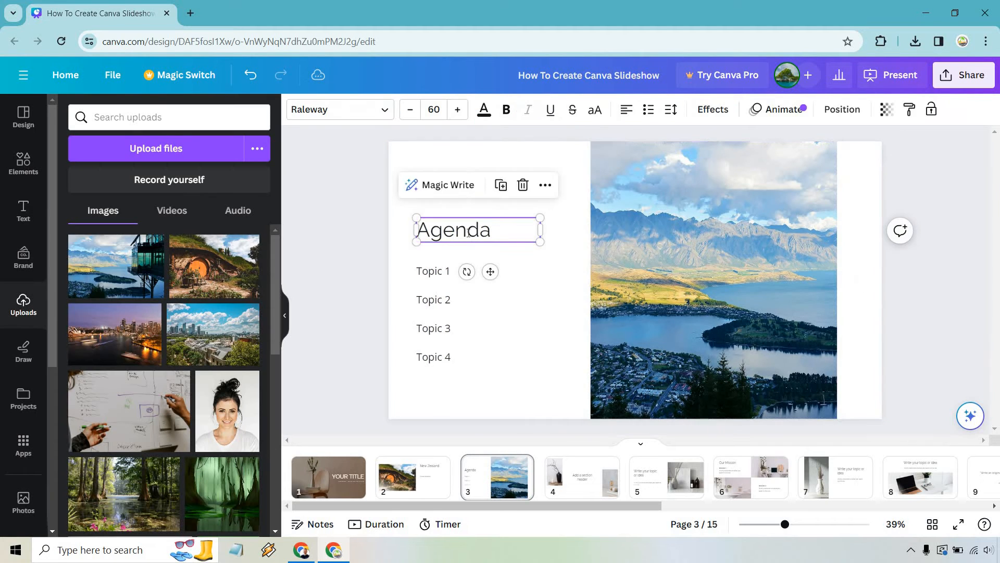
pyautogui.write('N')
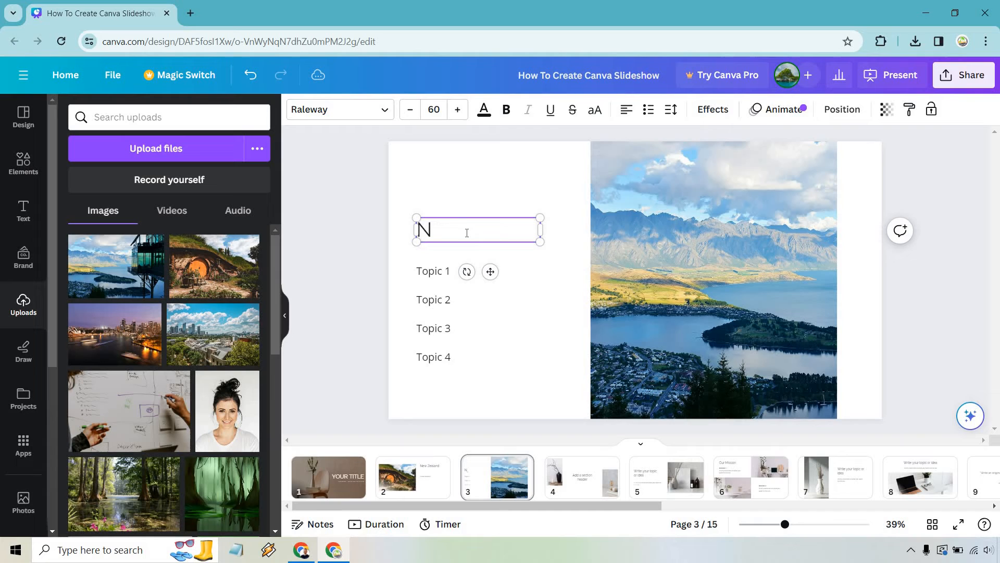
pyautogui.write('ew Zealand')
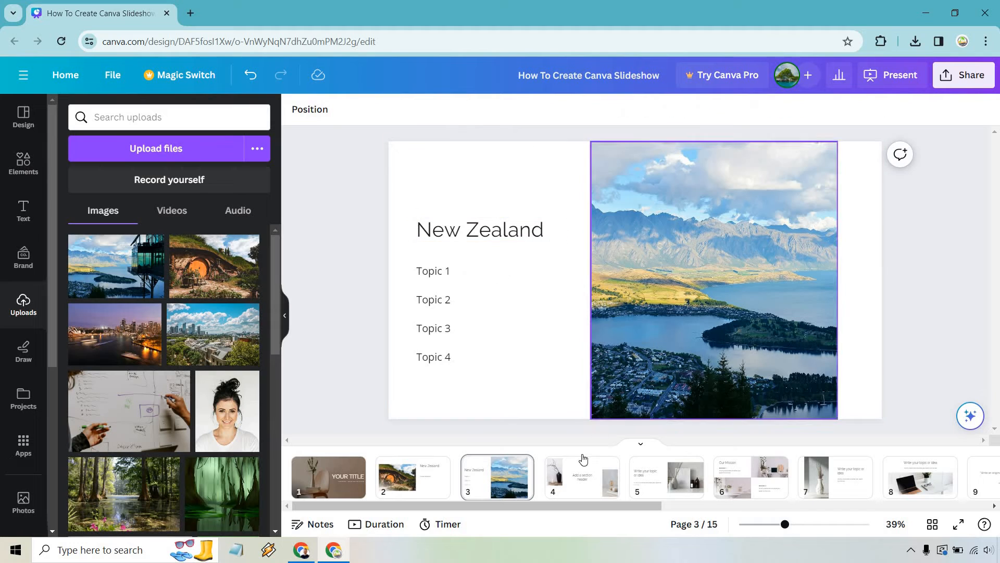
# Put the Sydney skyline photo on slide 5 and change its heading to 'AUS'
pyautogui.click(582, 477)
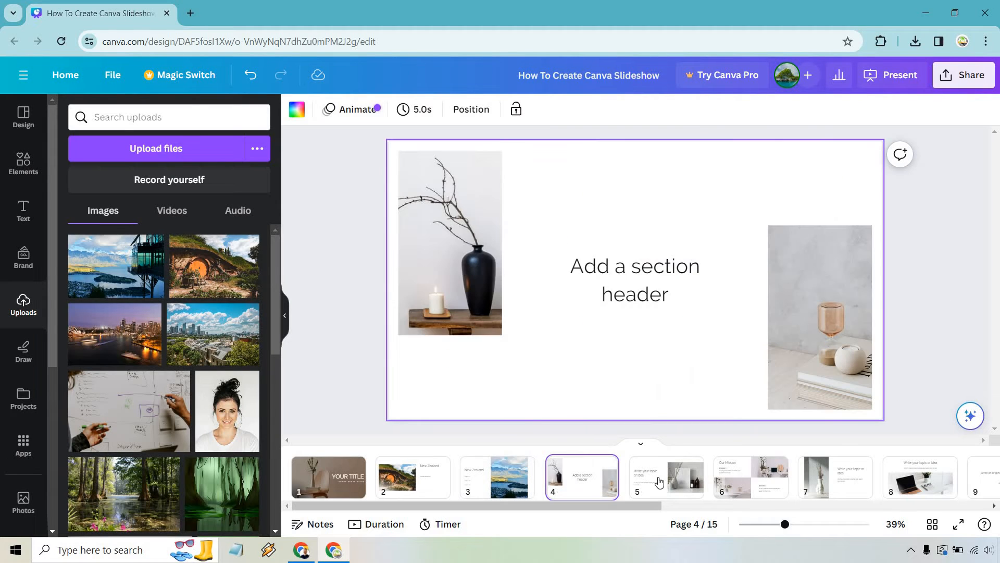
pyautogui.click(666, 478)
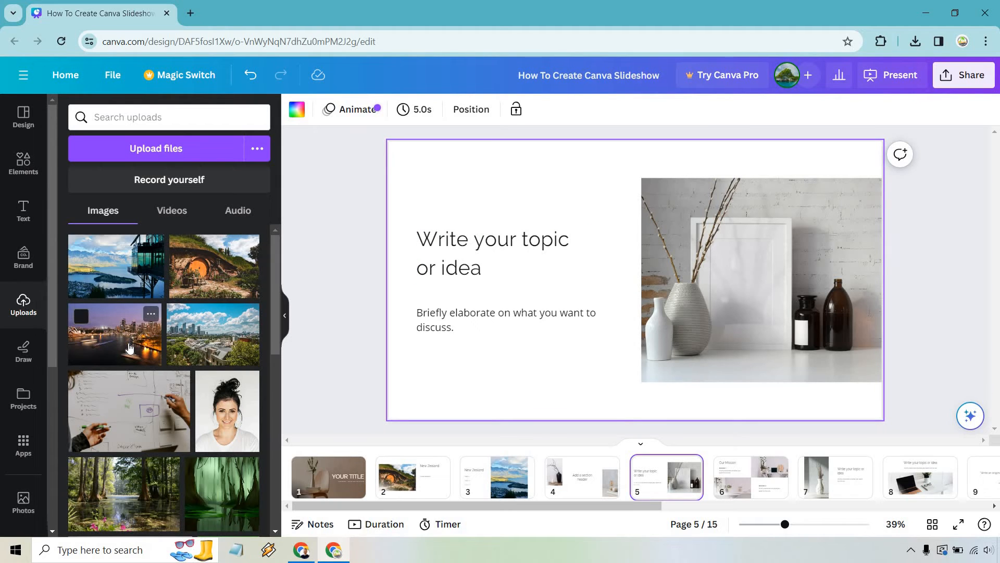
pyautogui.moveTo(194, 336)
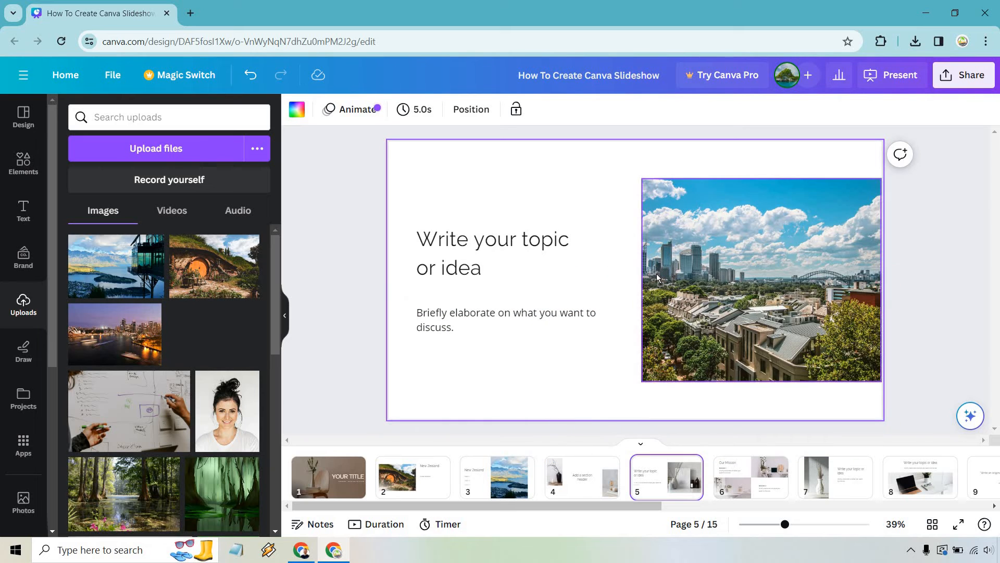
pyautogui.click(491, 253)
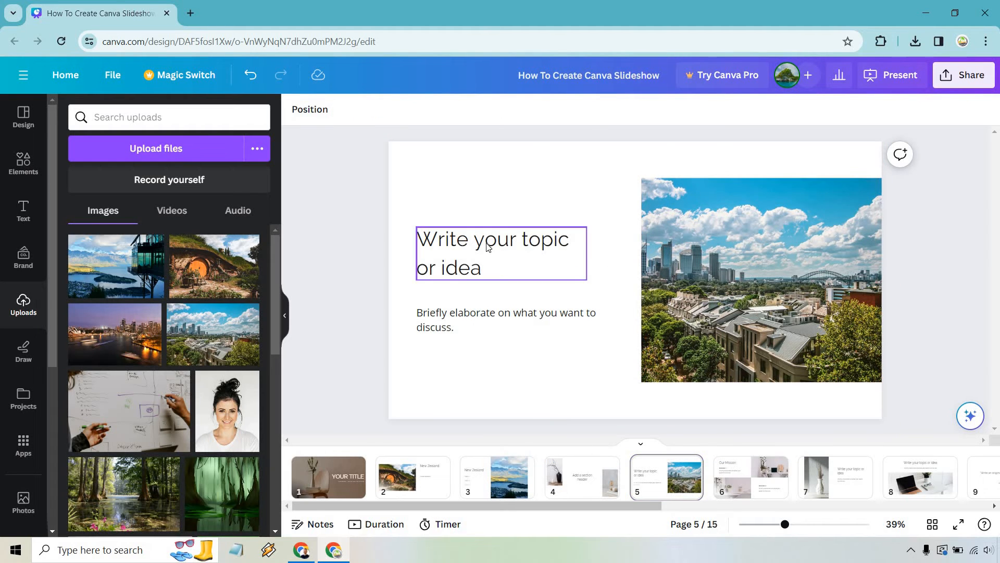
pyautogui.write('AU')
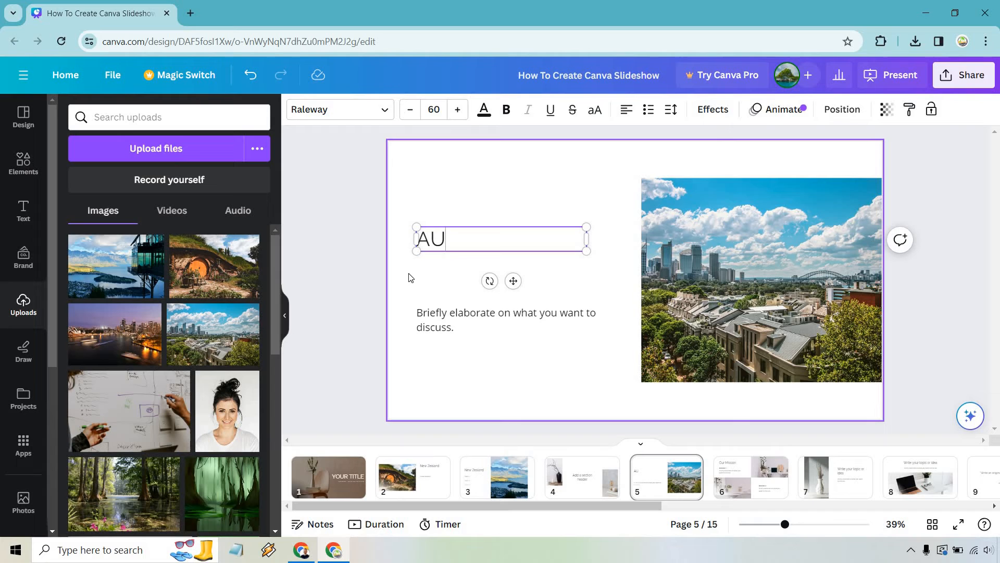
pyautogui.write('S')
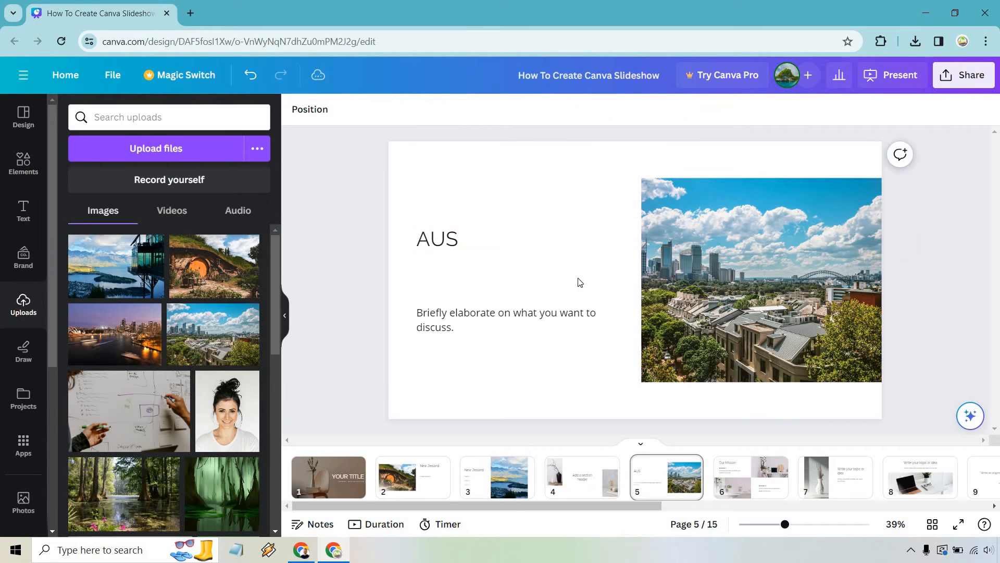
pyautogui.moveTo(841, 483)
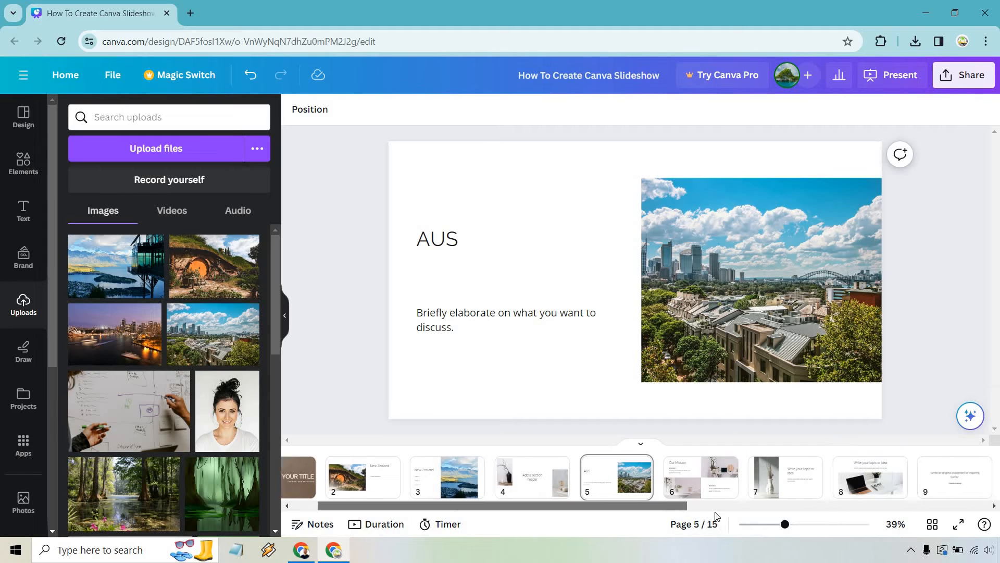
# Add the swamp photo to slide 7, reposition it in its frame, and title it 'Swamp'
pyautogui.hscroll(3)
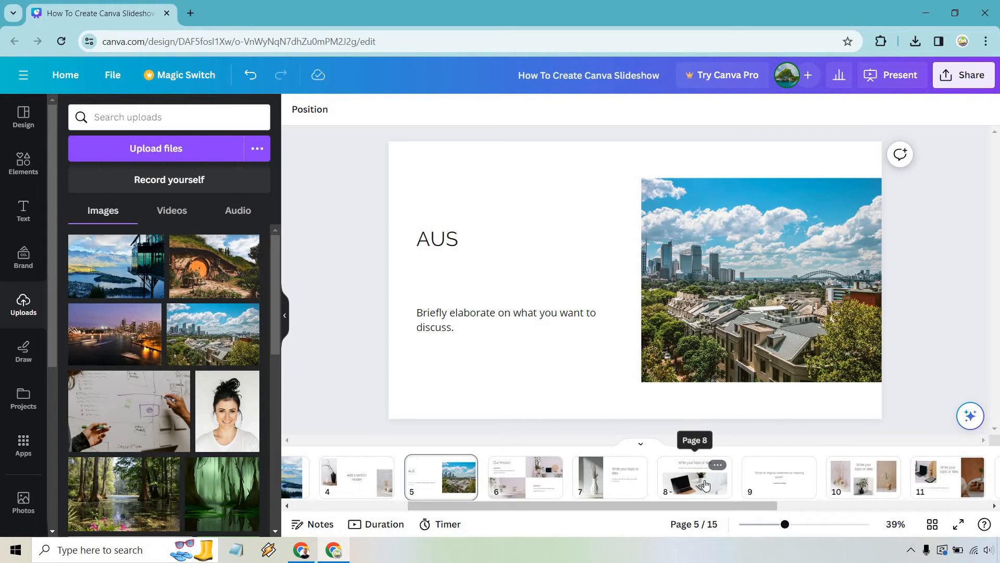
pyautogui.click(694, 477)
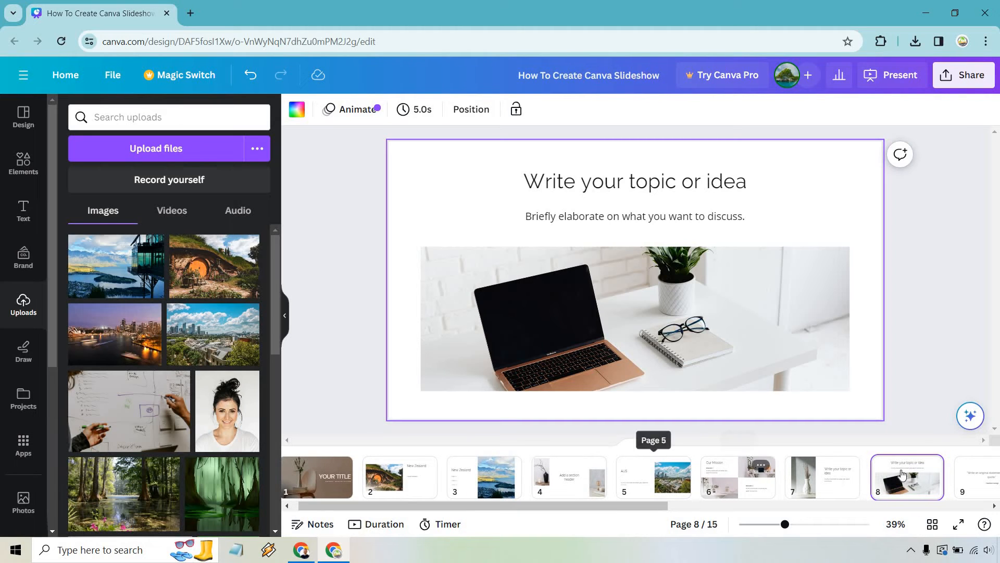
pyautogui.click(822, 477)
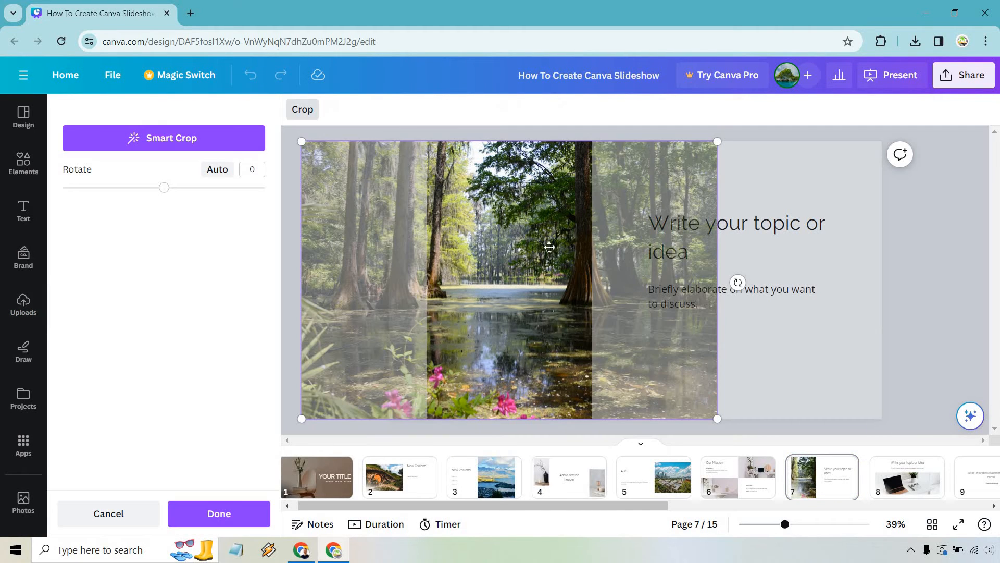
pyautogui.moveTo(549, 247); pyautogui.dragTo(583, 279)
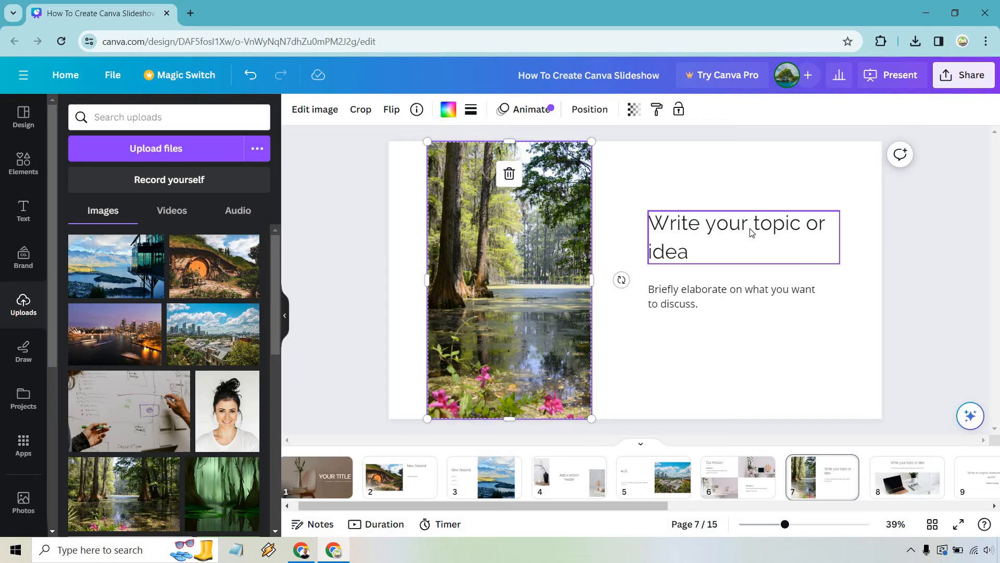
pyautogui.write('Swamp')
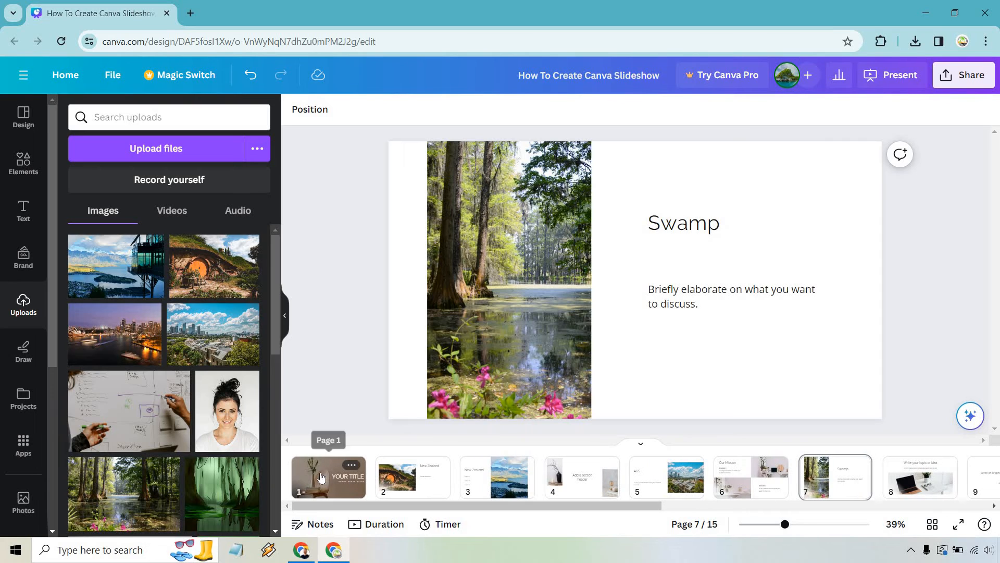
# On the title slide, change the subtitle to 'NEW ZEALAND + AUS'
pyautogui.click(329, 478)
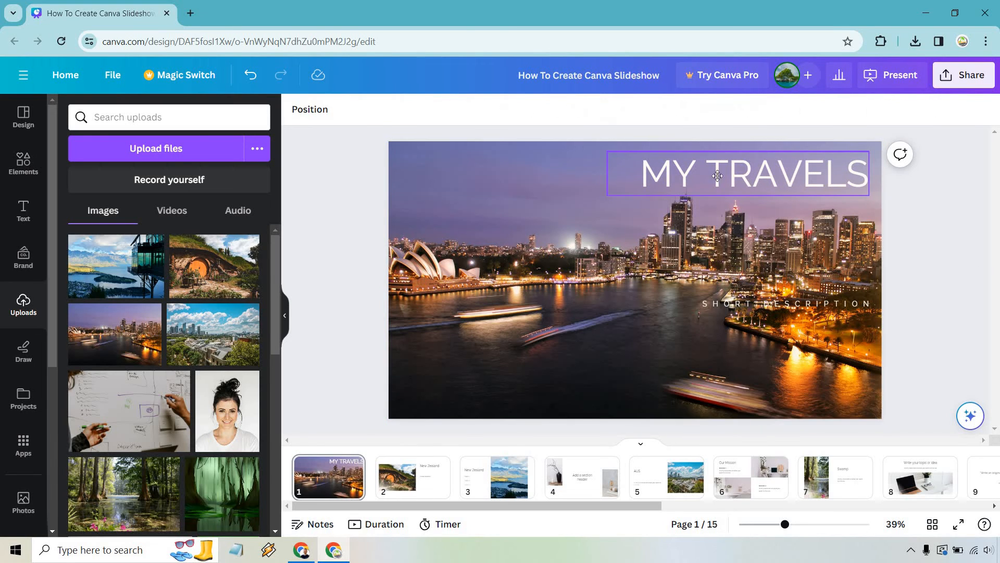
pyautogui.click(737, 173)
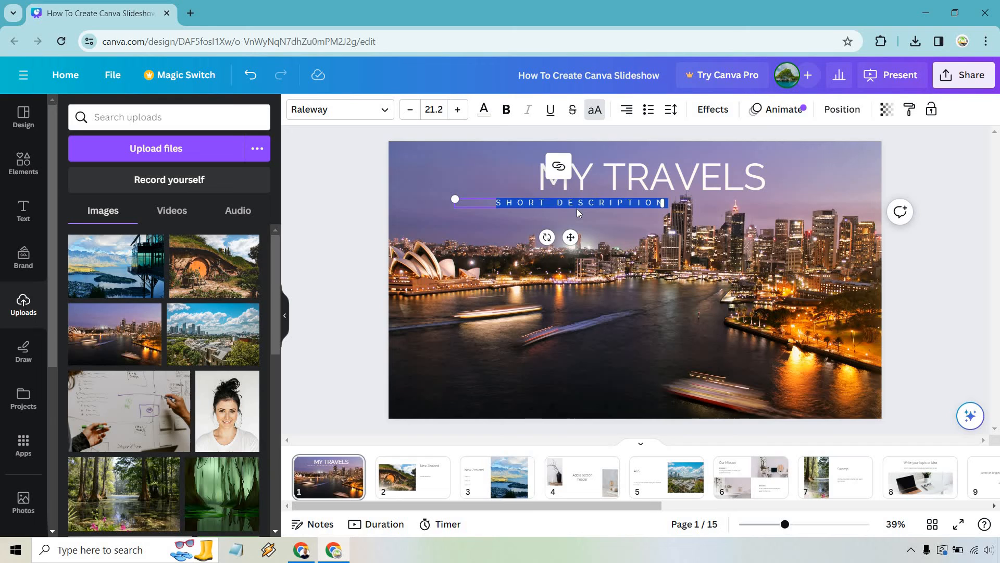
pyautogui.write('NEW ZEALAND')
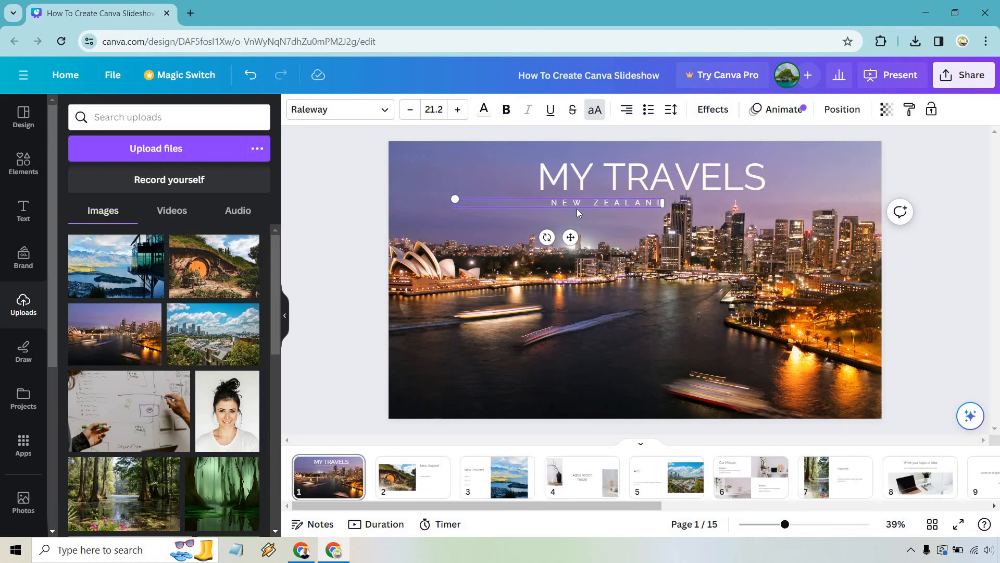
pyautogui.write('+ AUS')
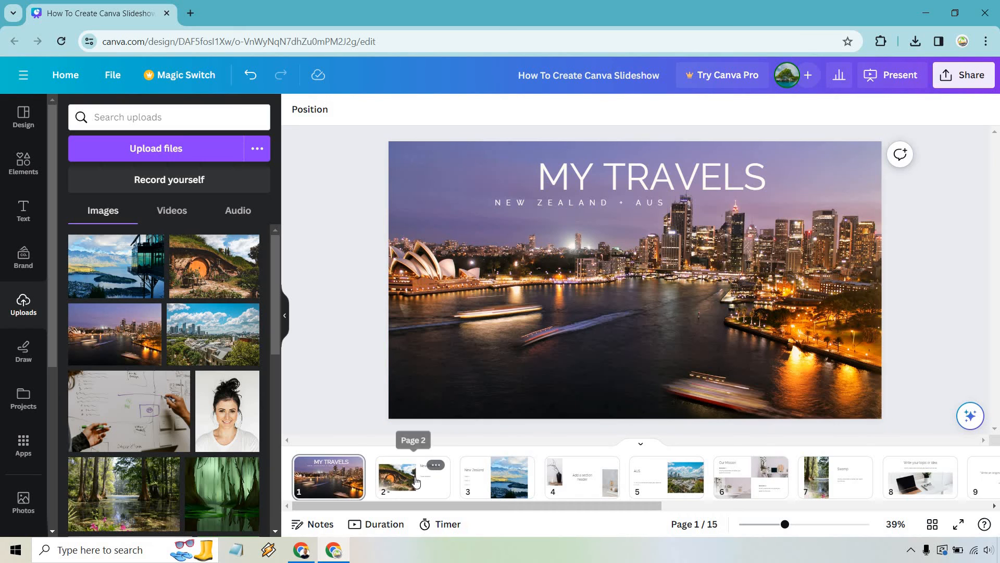
# Remove the unused section-header slide, leaving 14 pages, then view the closing Thank You slide
pyautogui.click(412, 477)
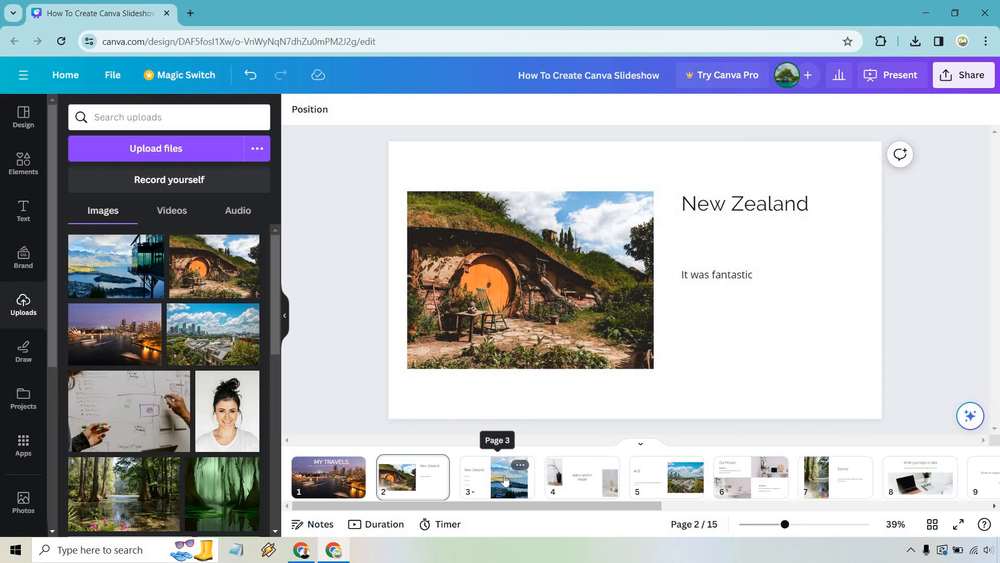
pyautogui.click(581, 477)
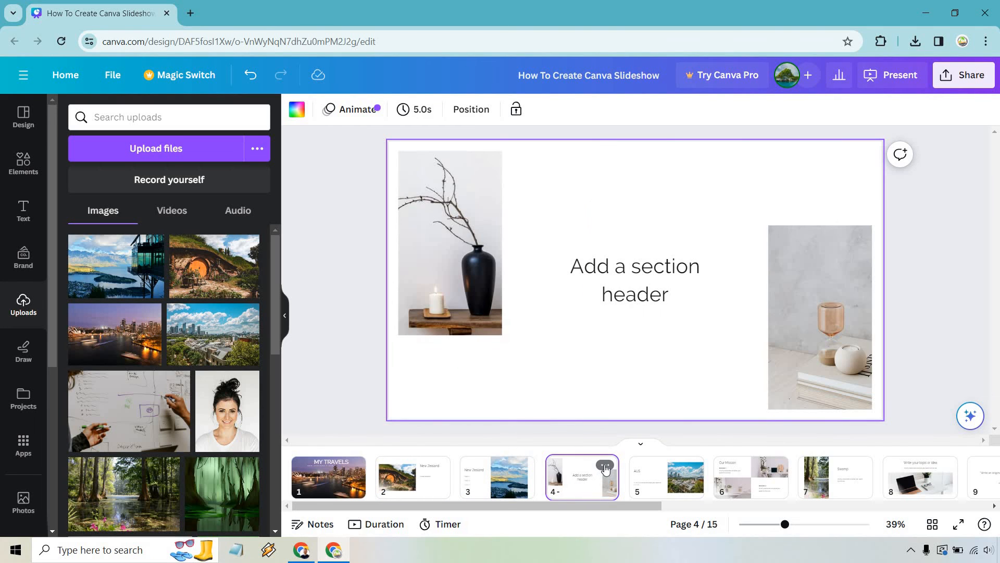
pyautogui.click(605, 465)
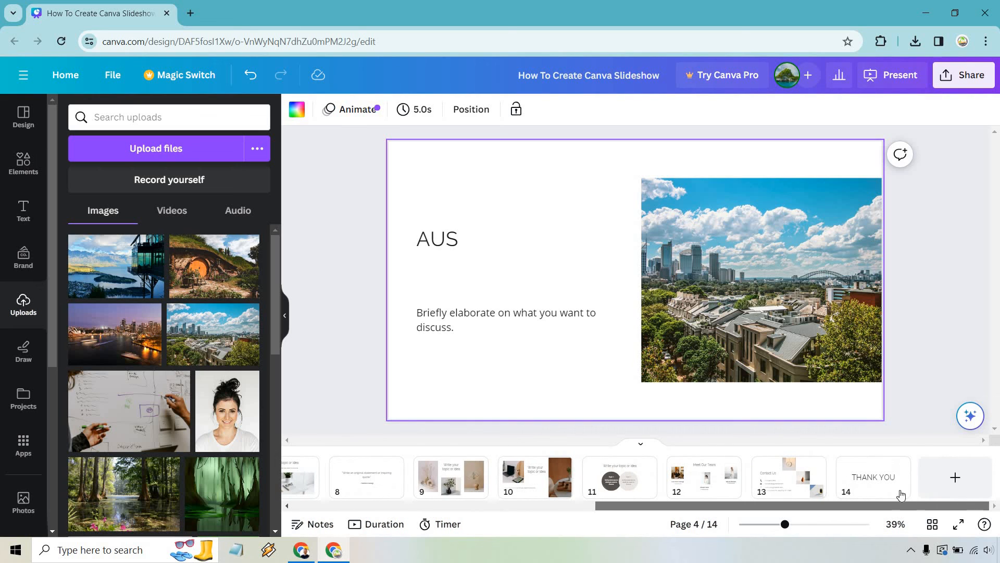
pyautogui.click(873, 478)
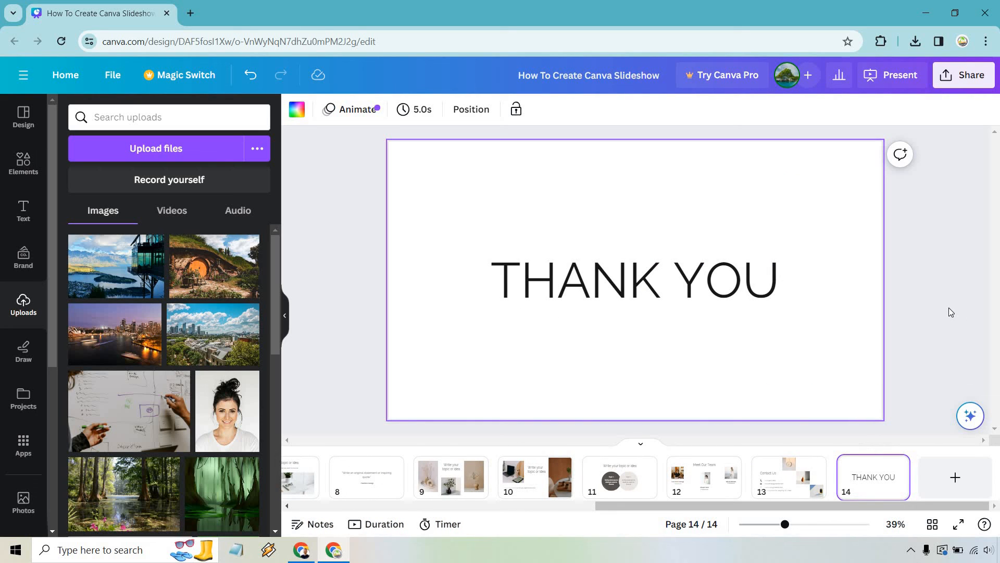